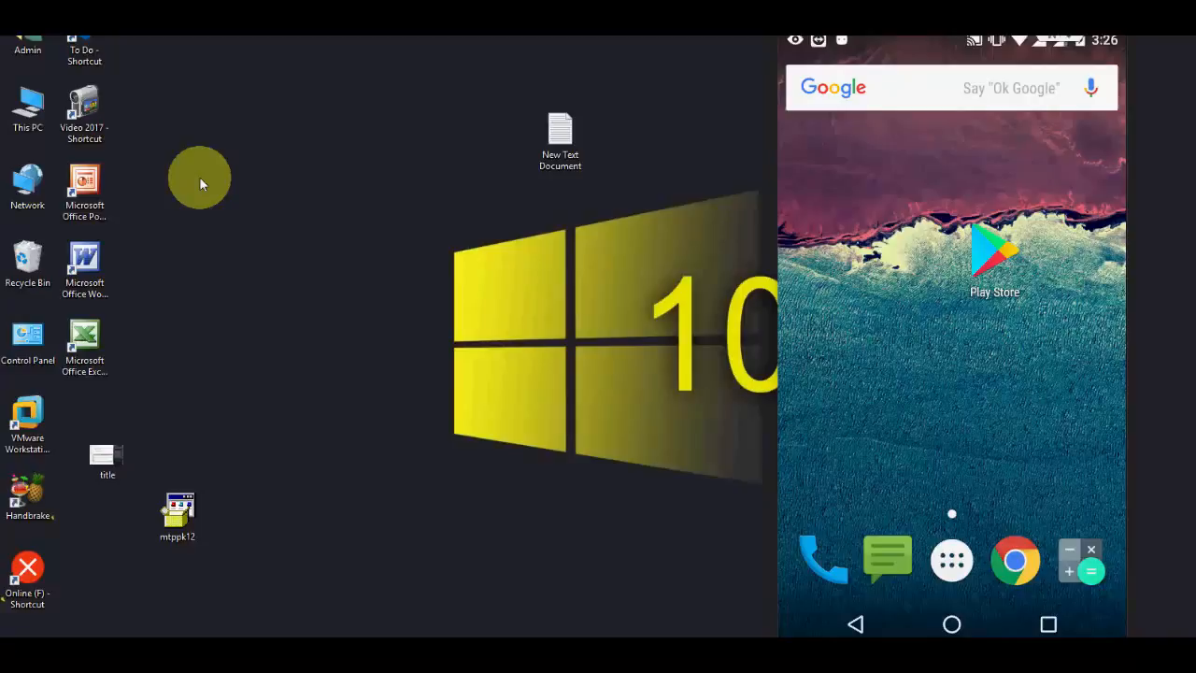
mouse_move(137, 114)
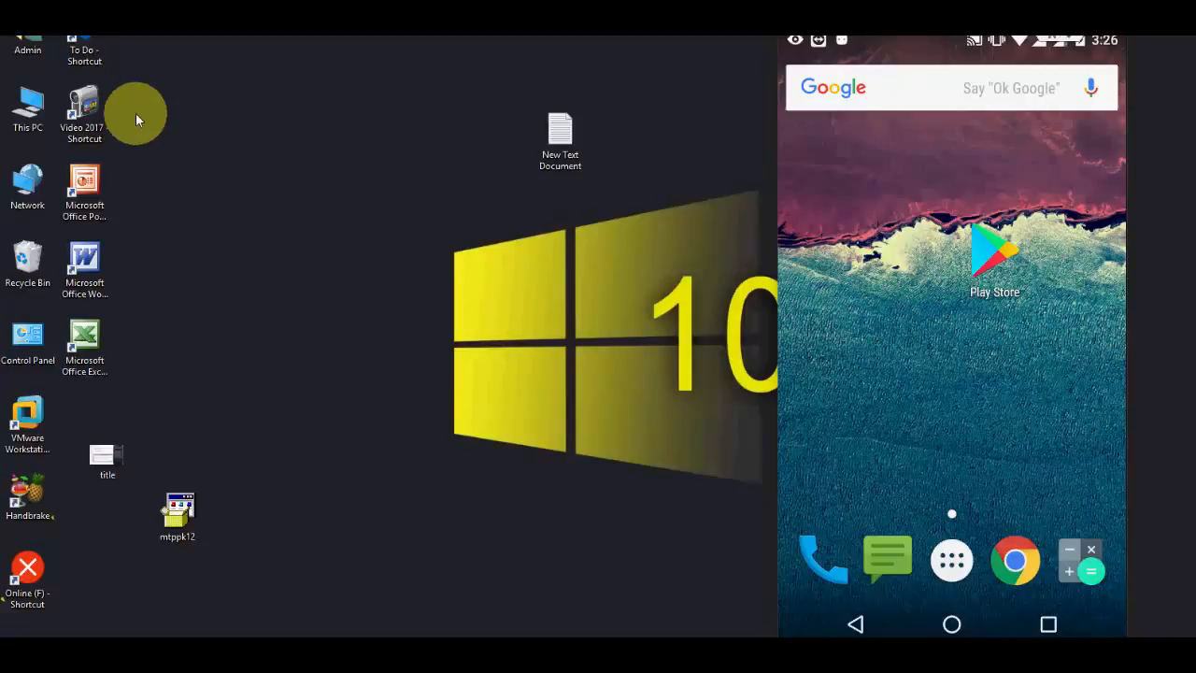
Reach Developer options under Android Settings and confirm USB debugging is on
double_click(26, 107)
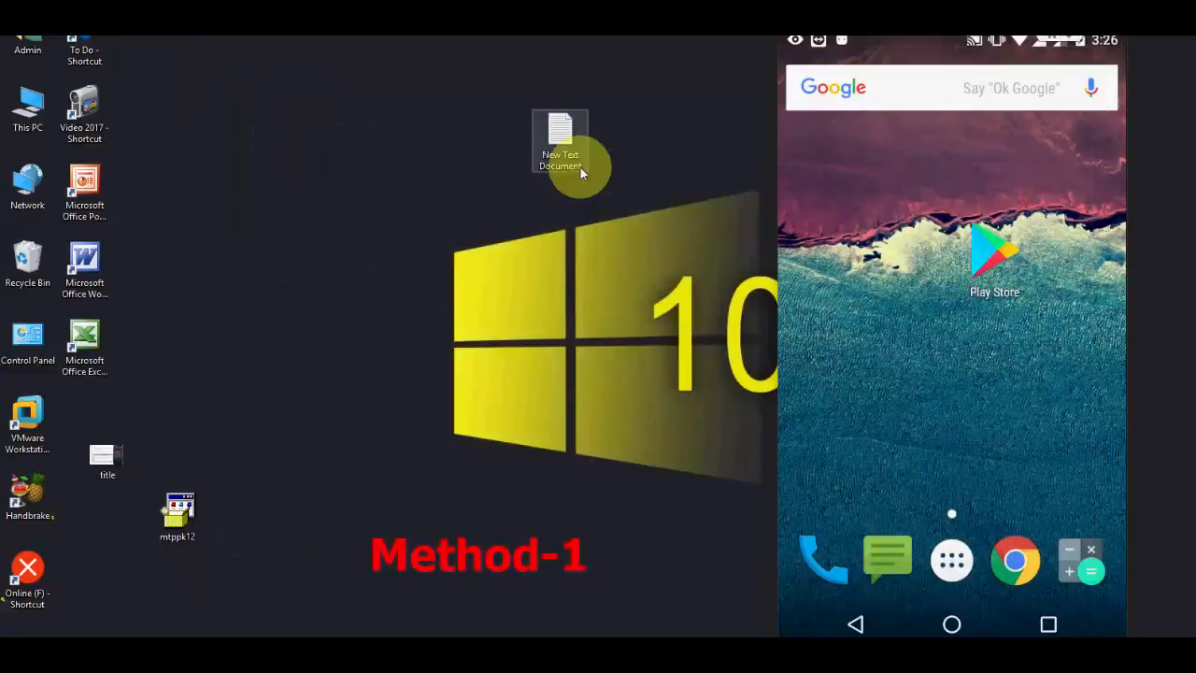
click(952, 561)
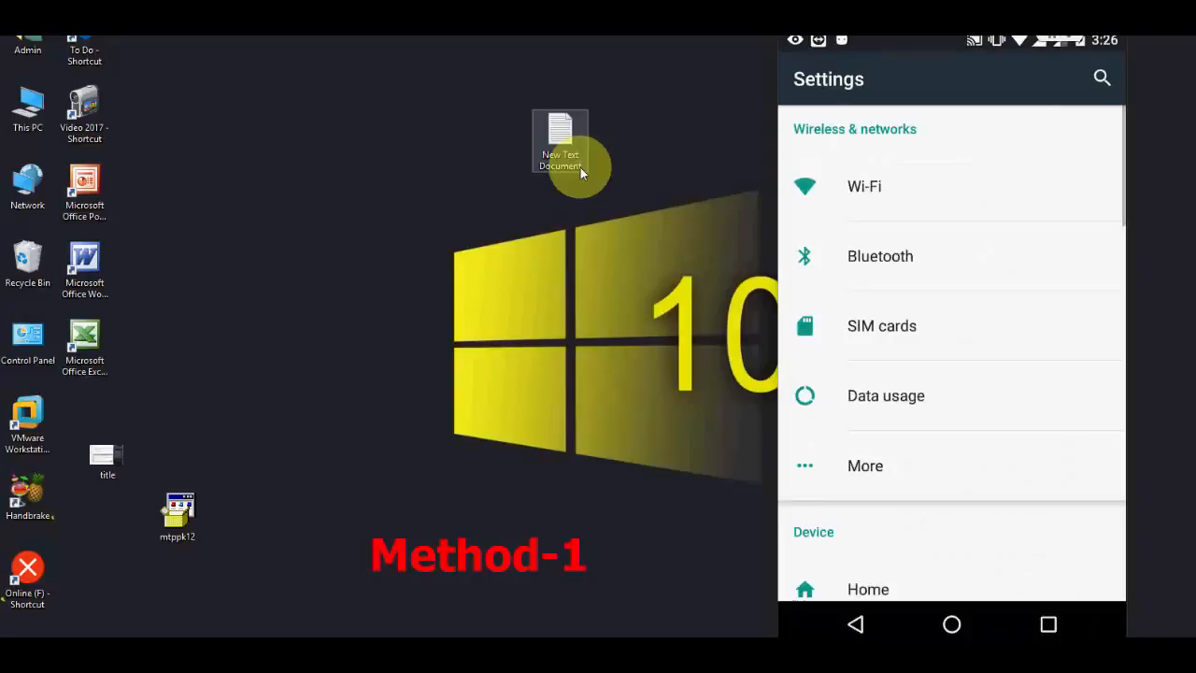
scroll(down, 3)
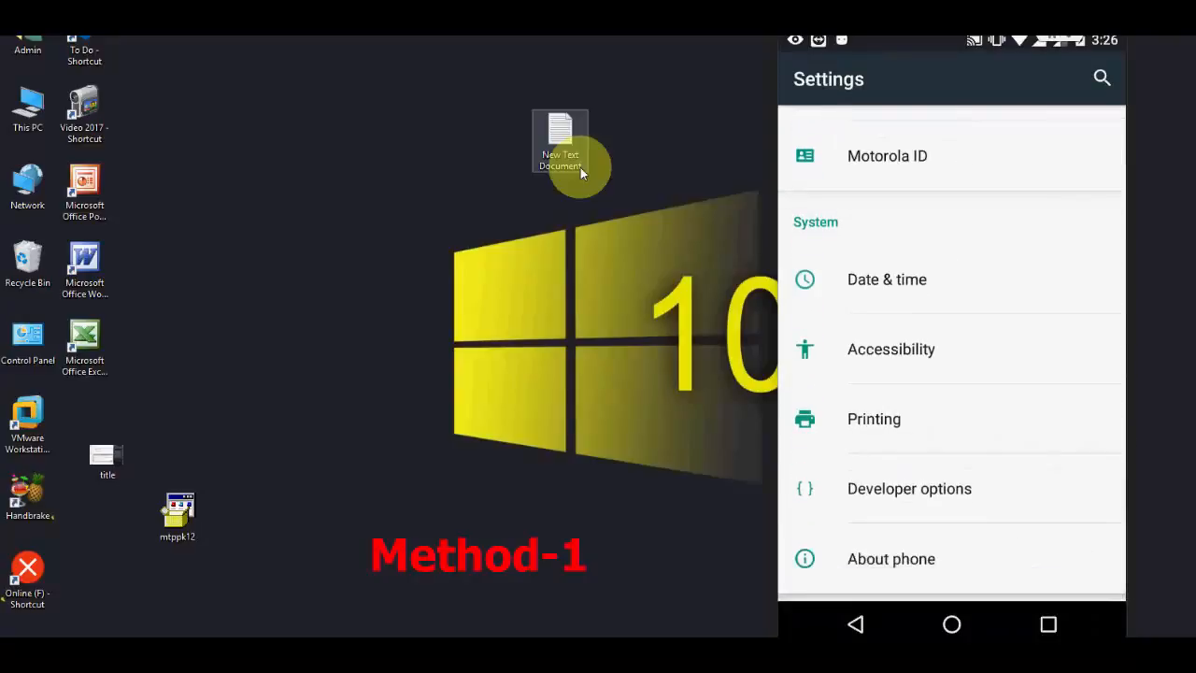
click(909, 488)
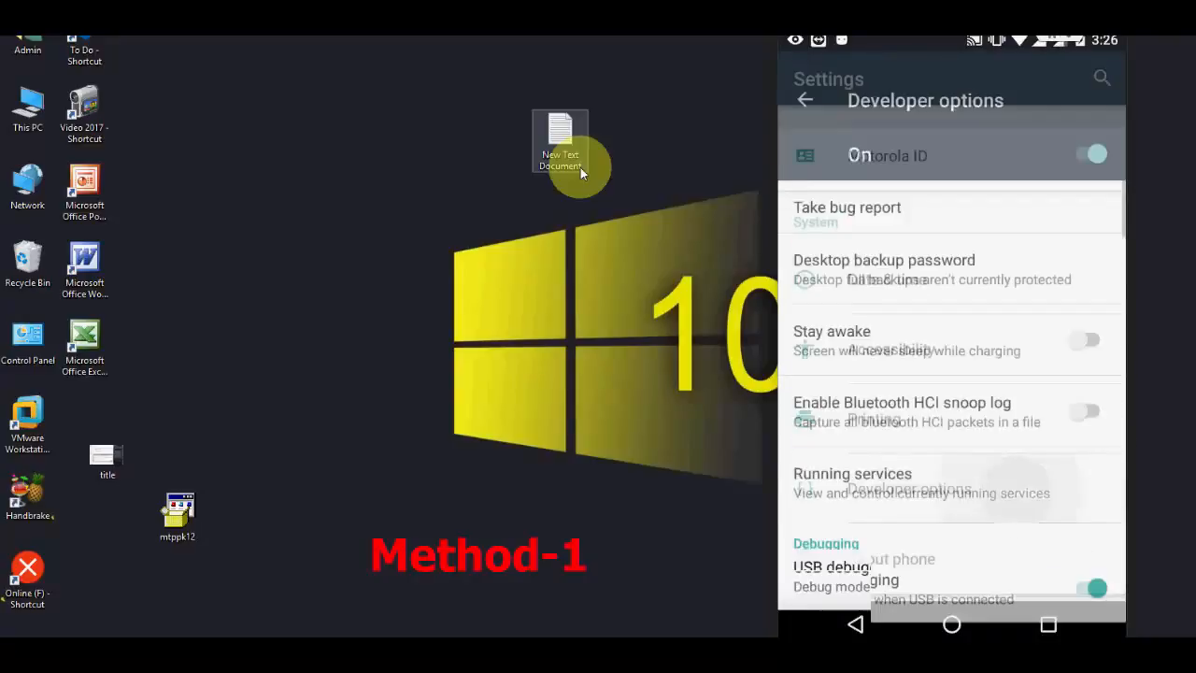
scroll(down, 3)
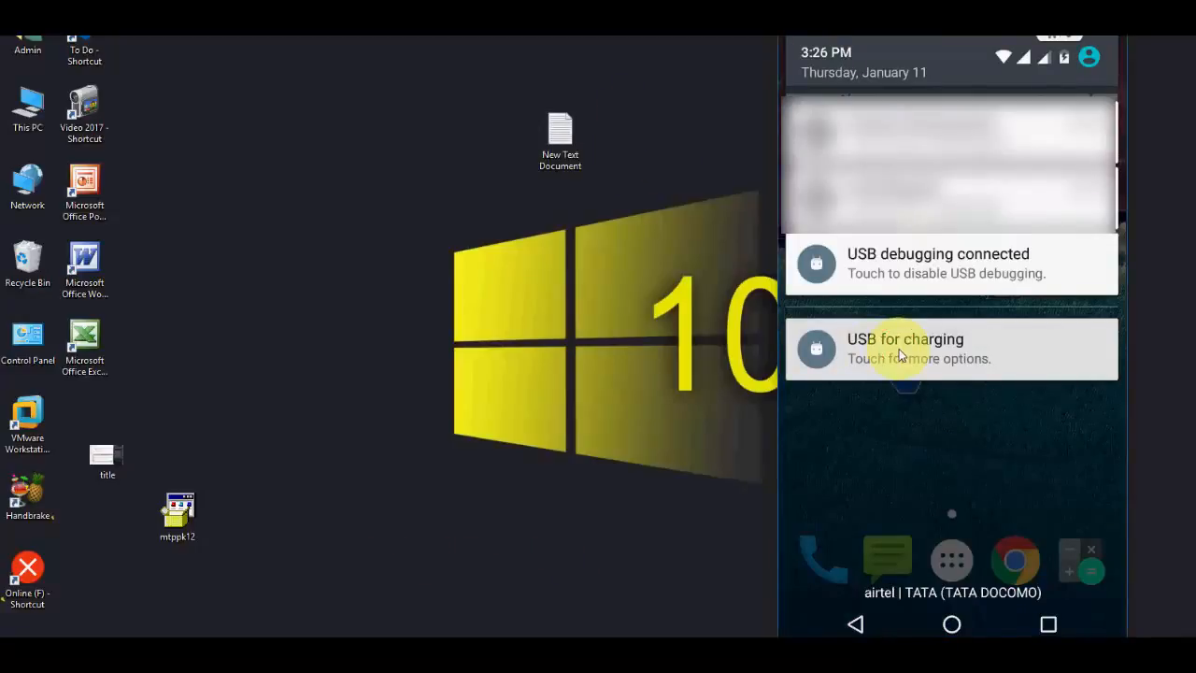
Change 'Use USB for' to Transfer files (MTP), then check This PC for the phone
click(905, 350)
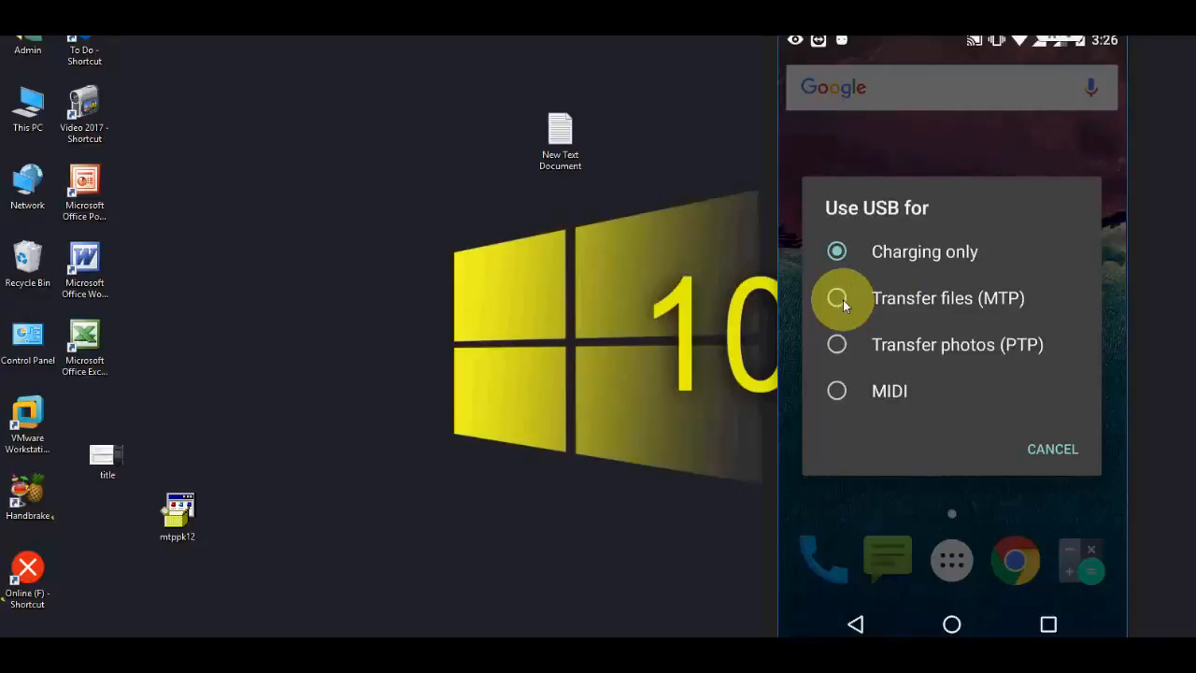
click(838, 251)
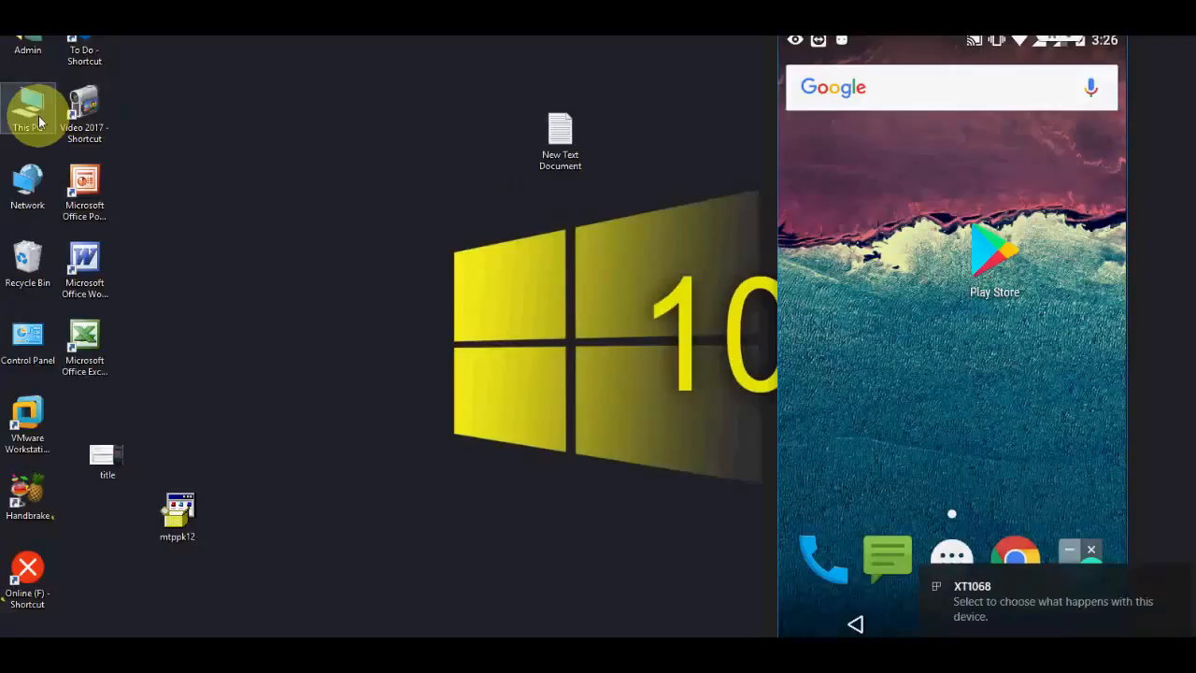
double_click(26, 111)
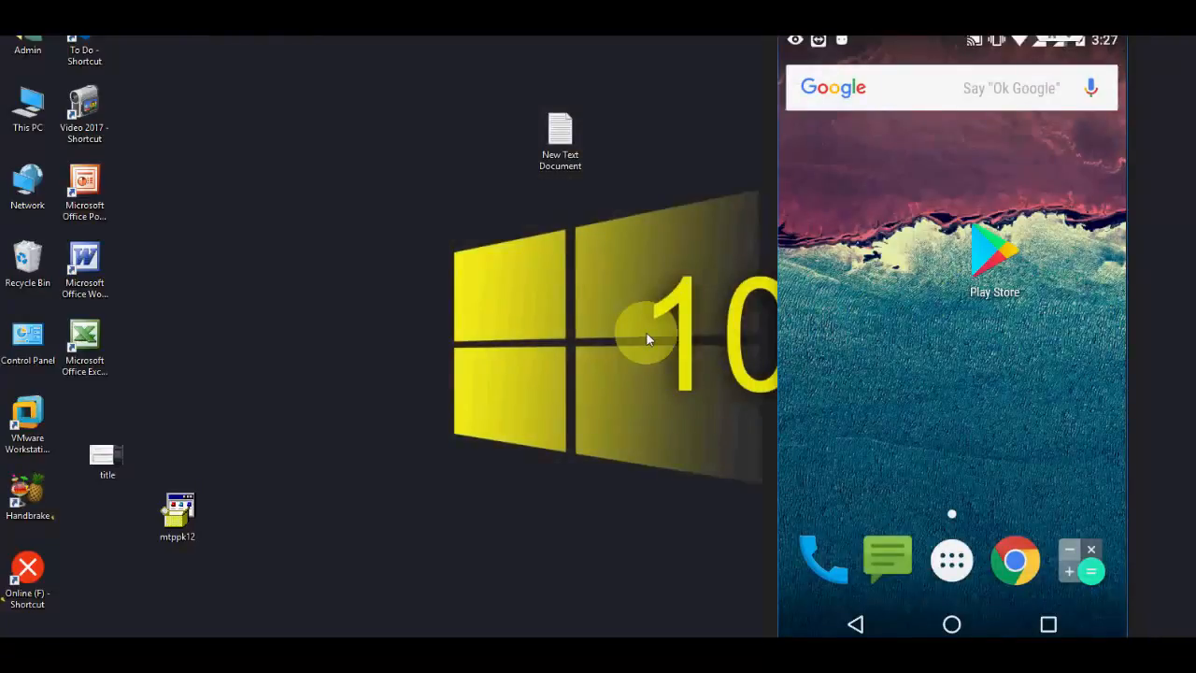
mouse_move(365, 258)
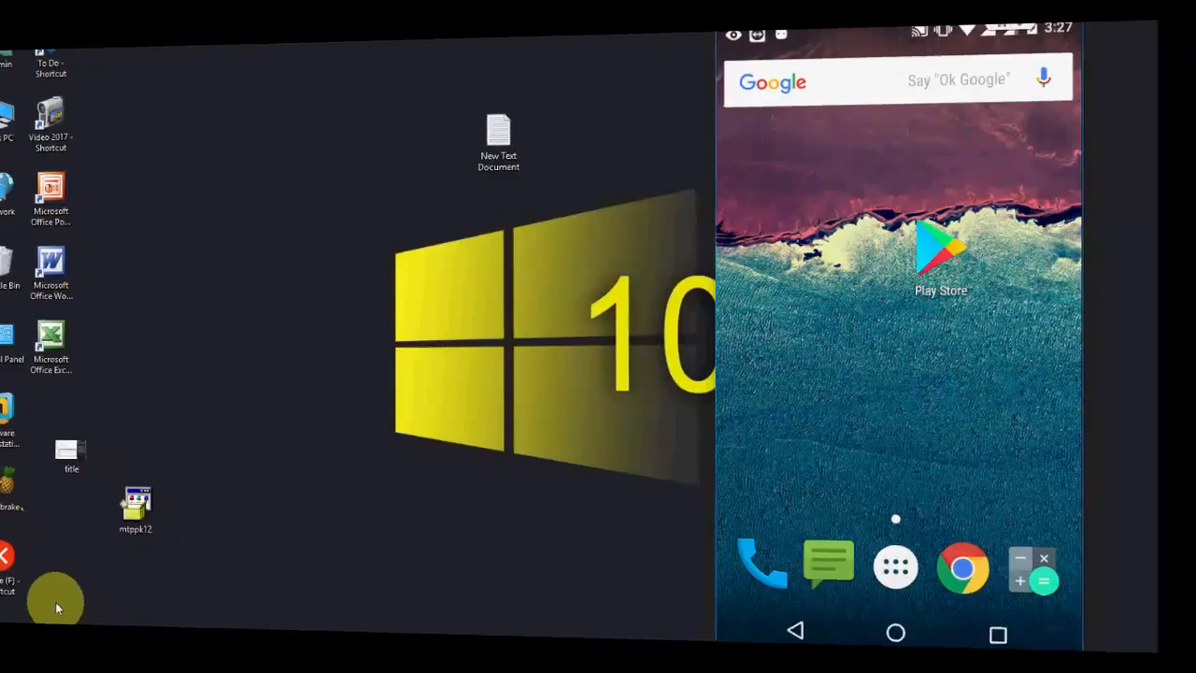
Launch Computer Management from This PC and expand Portable Devices in Device Manager
right_click(340, 232)
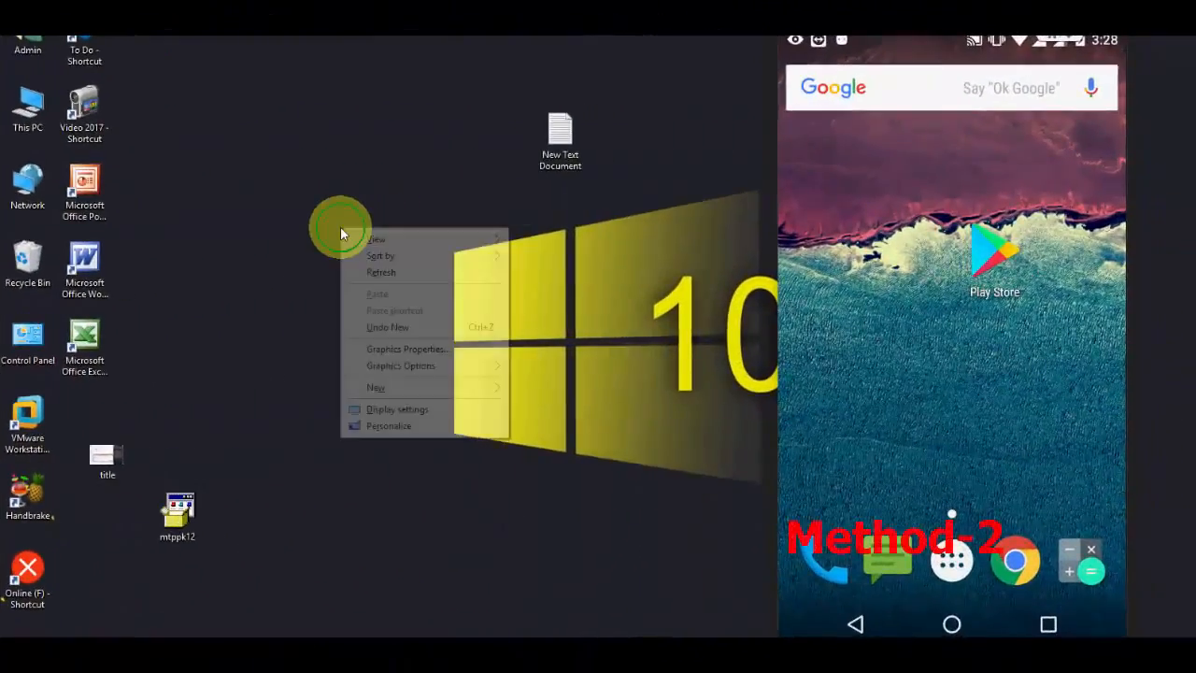
click(234, 265)
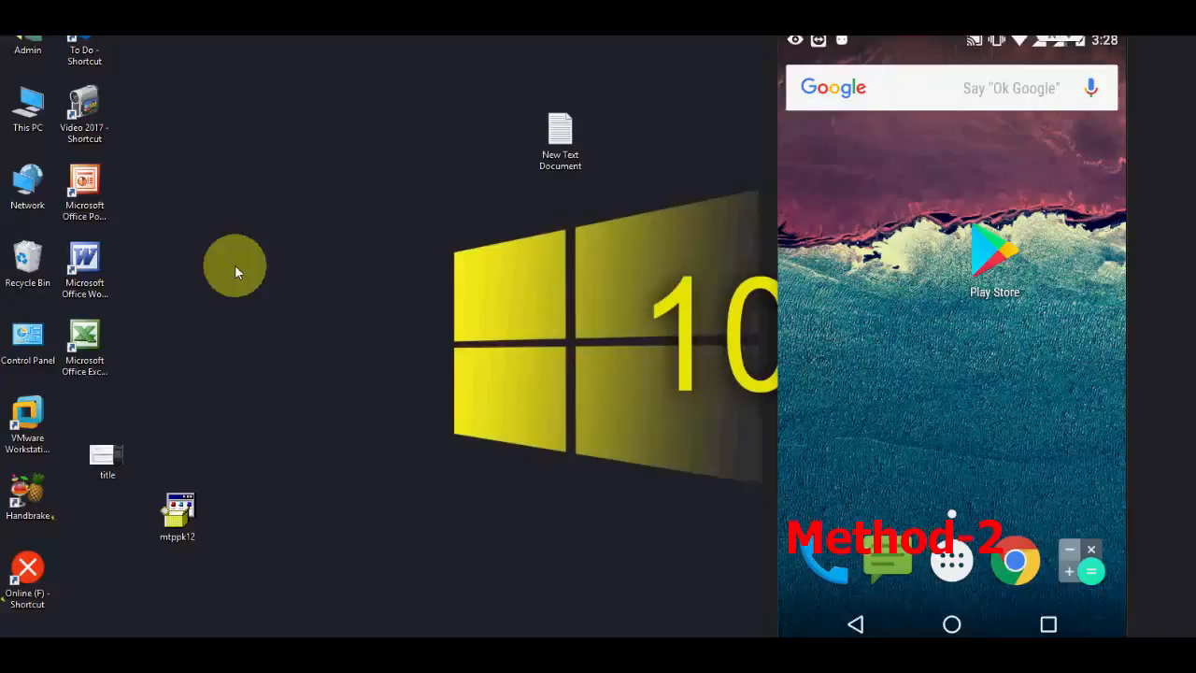
right_click(28, 107)
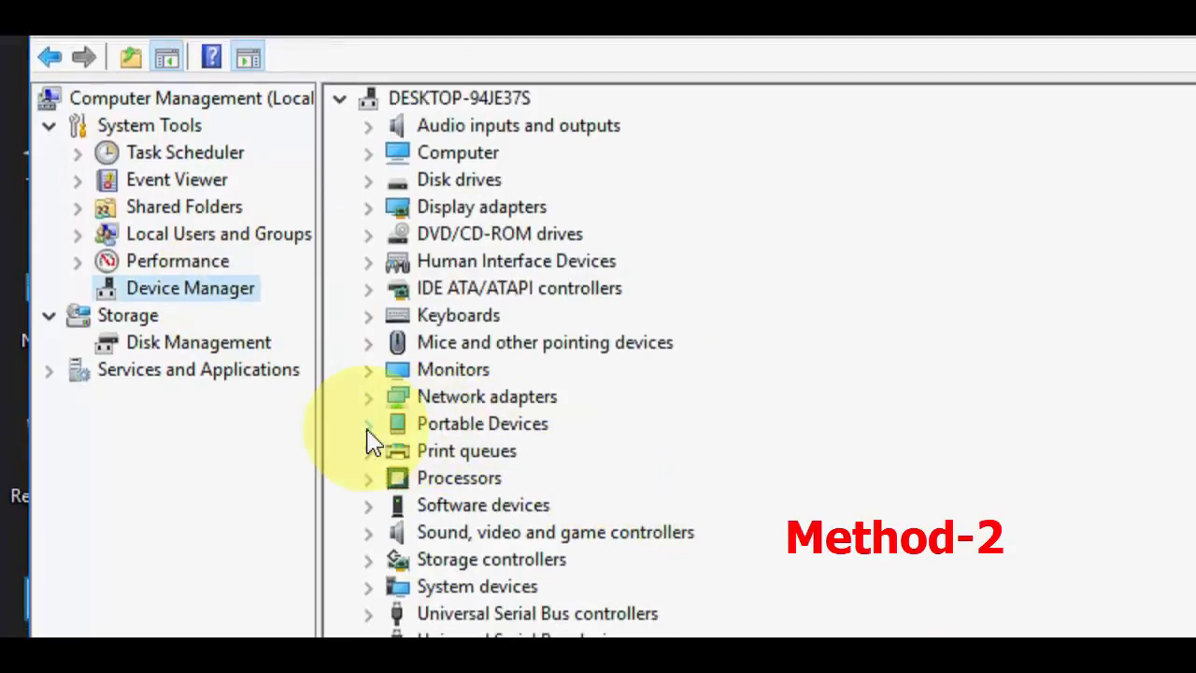
click(370, 422)
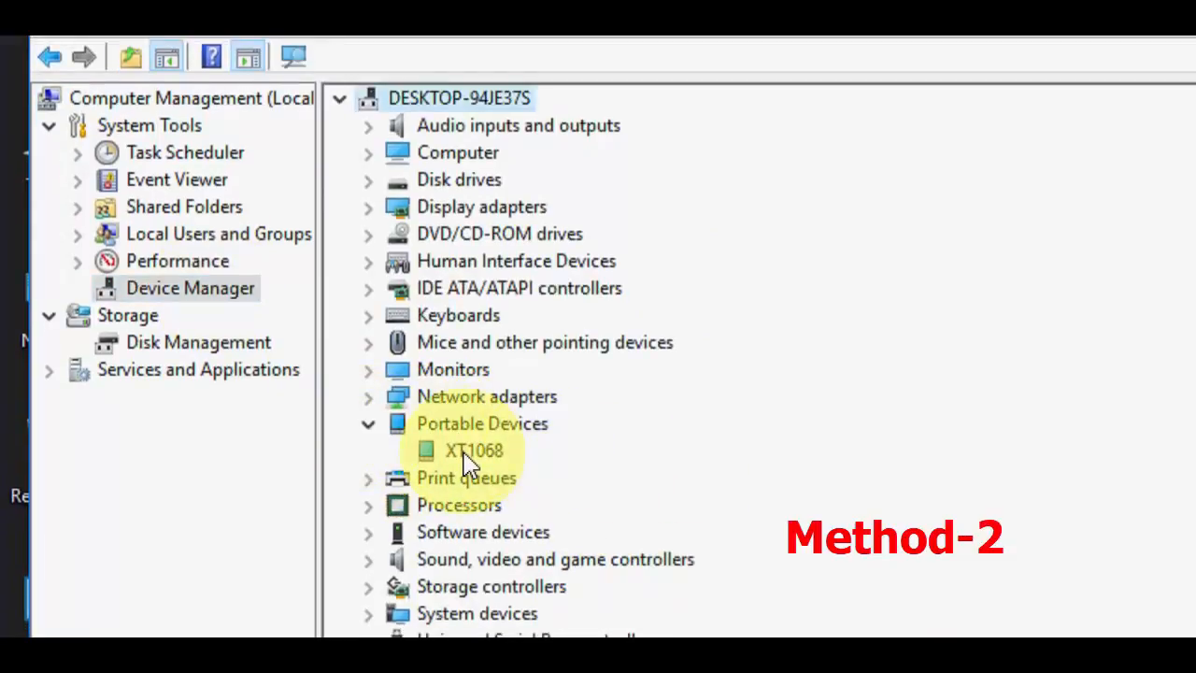
Start Update driver for XT1068, choosing to browse for driver software manually
right_click(475, 450)
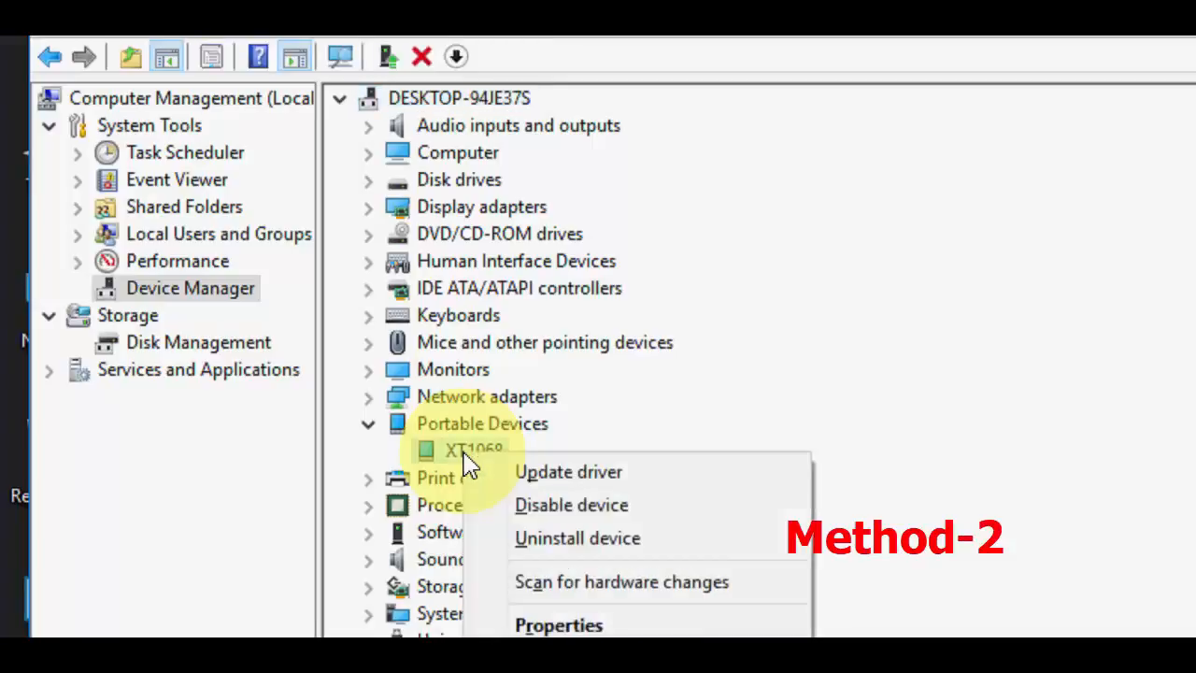
click(568, 471)
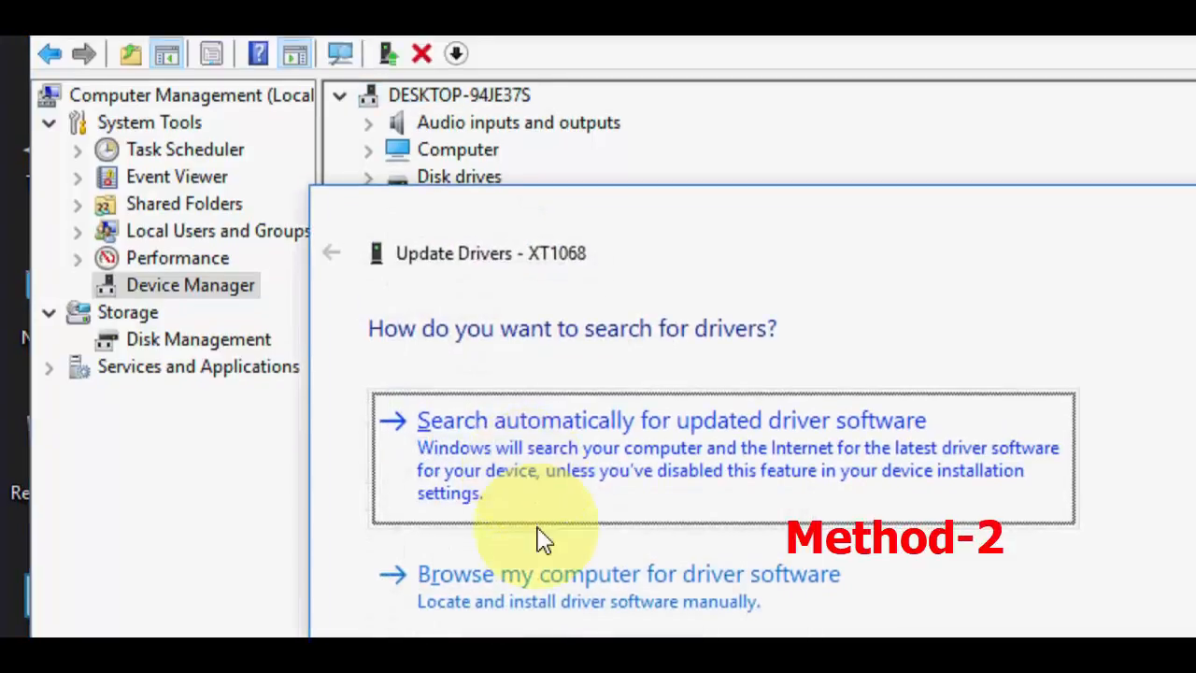
click(628, 574)
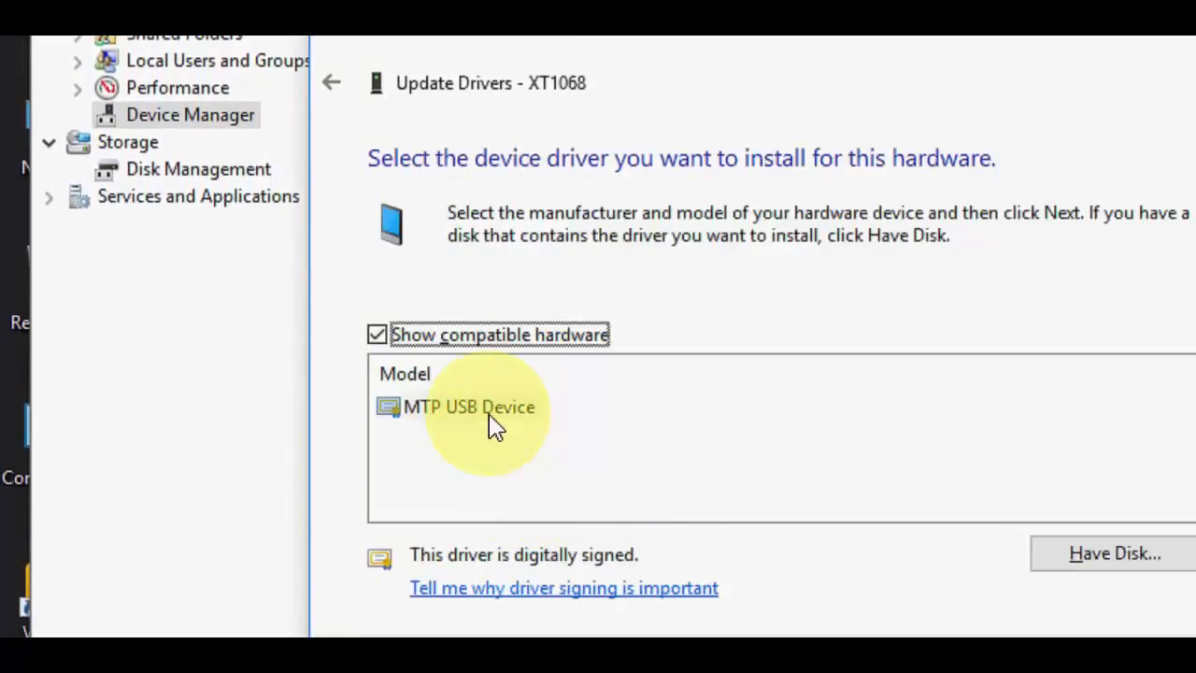
Install MTP USB Device as the XT1068 driver and close the success confirmation
click(471, 407)
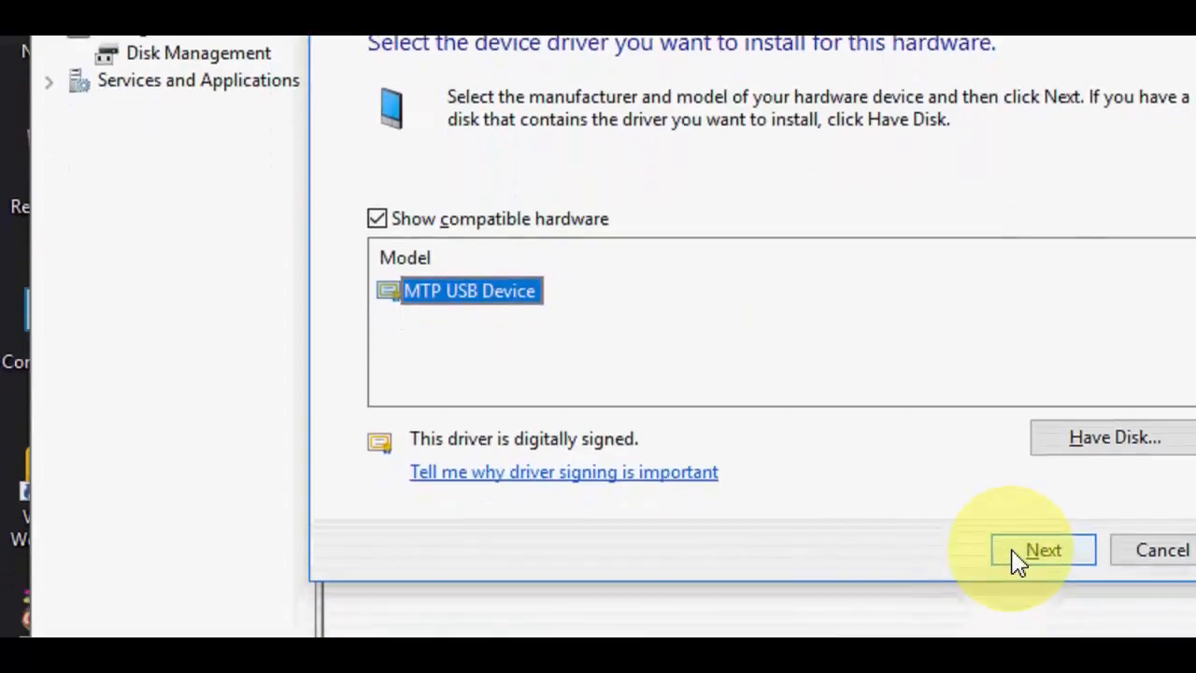
click(1043, 550)
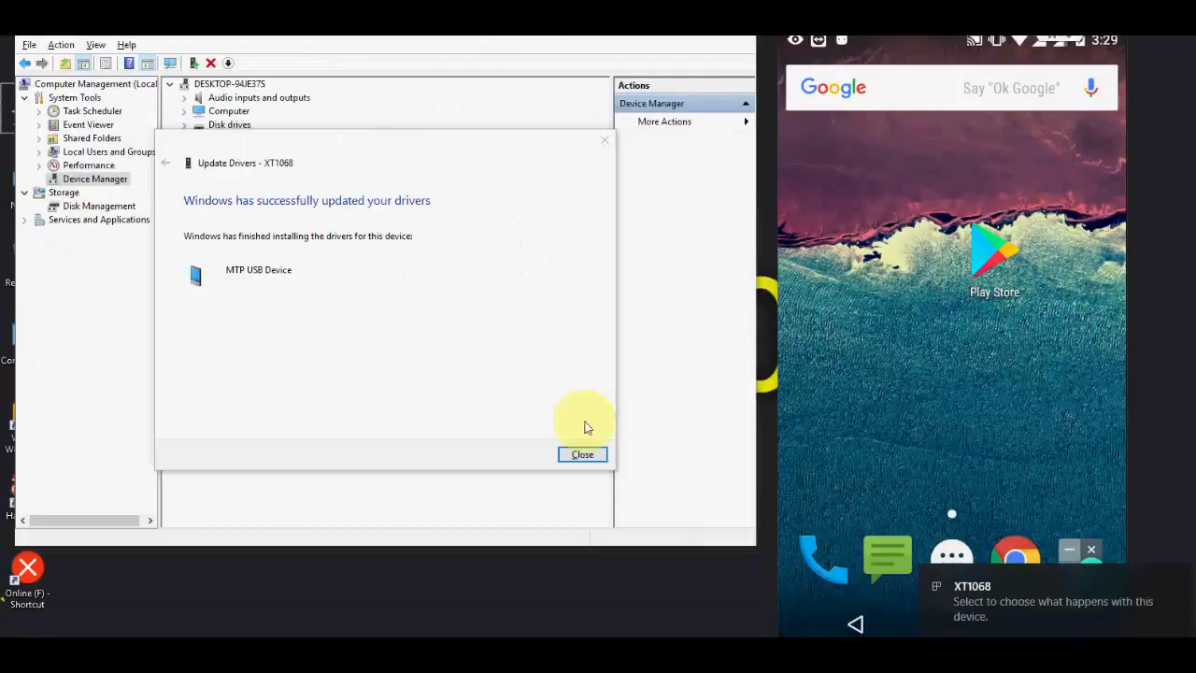
click(584, 454)
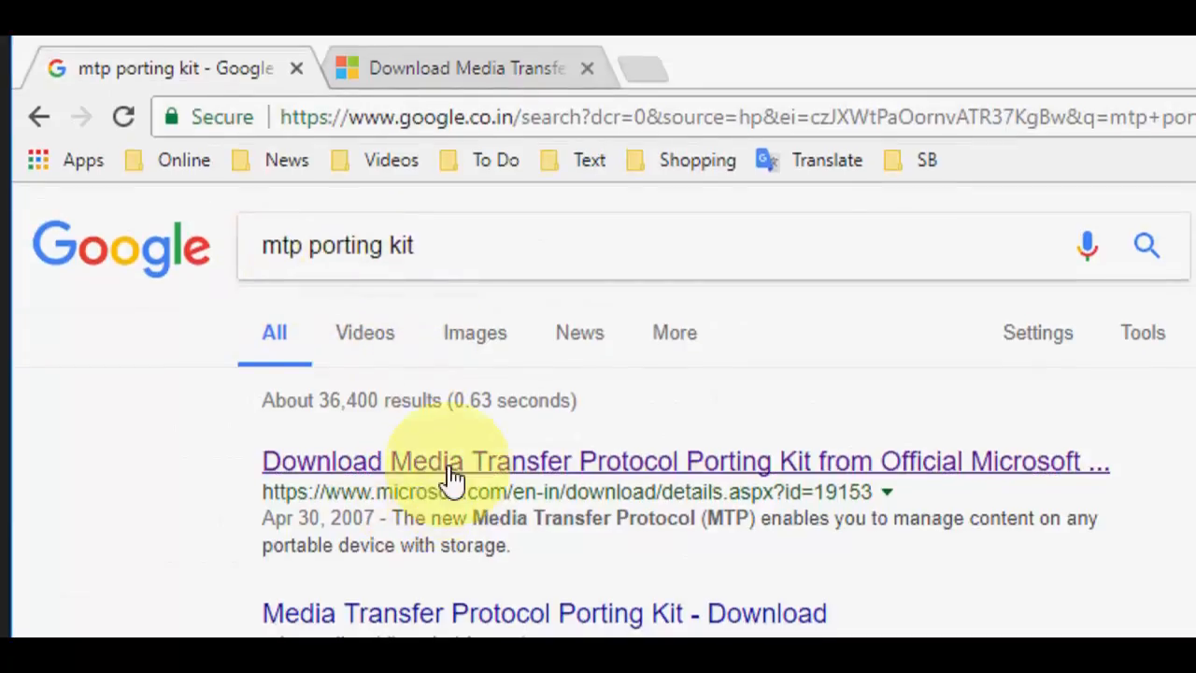
Download mtppk12.exe from Microsoft's Media Transfer Protocol Porting Kit page
right_click(448, 460)
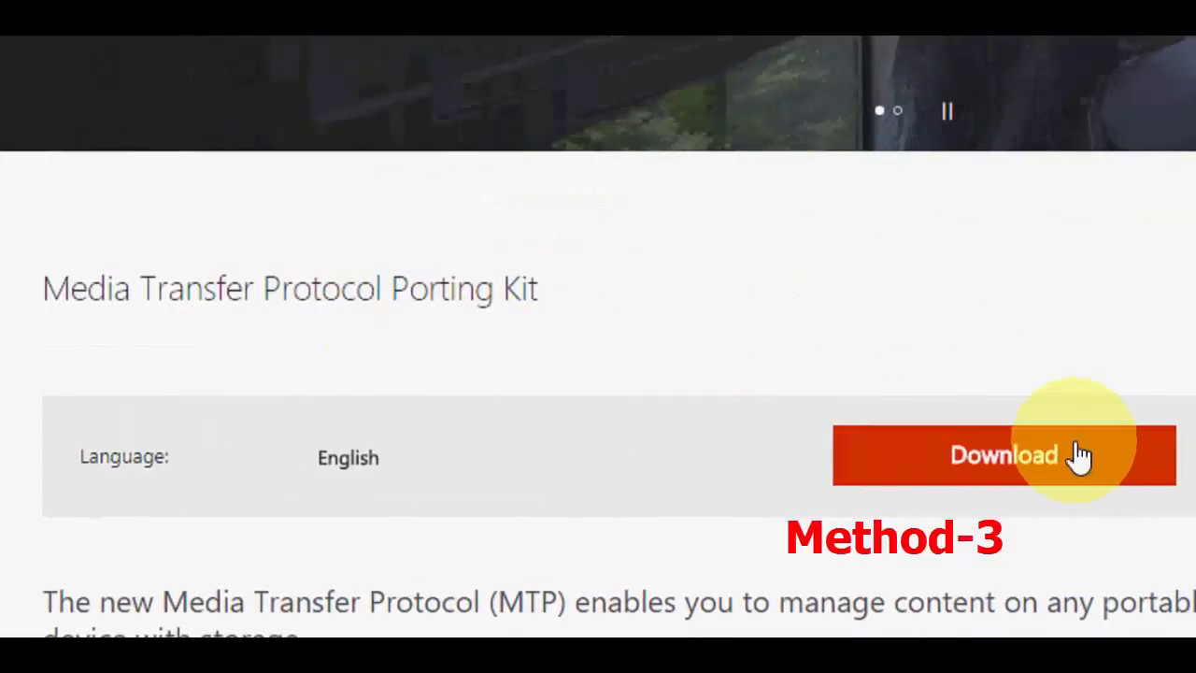
click(1002, 456)
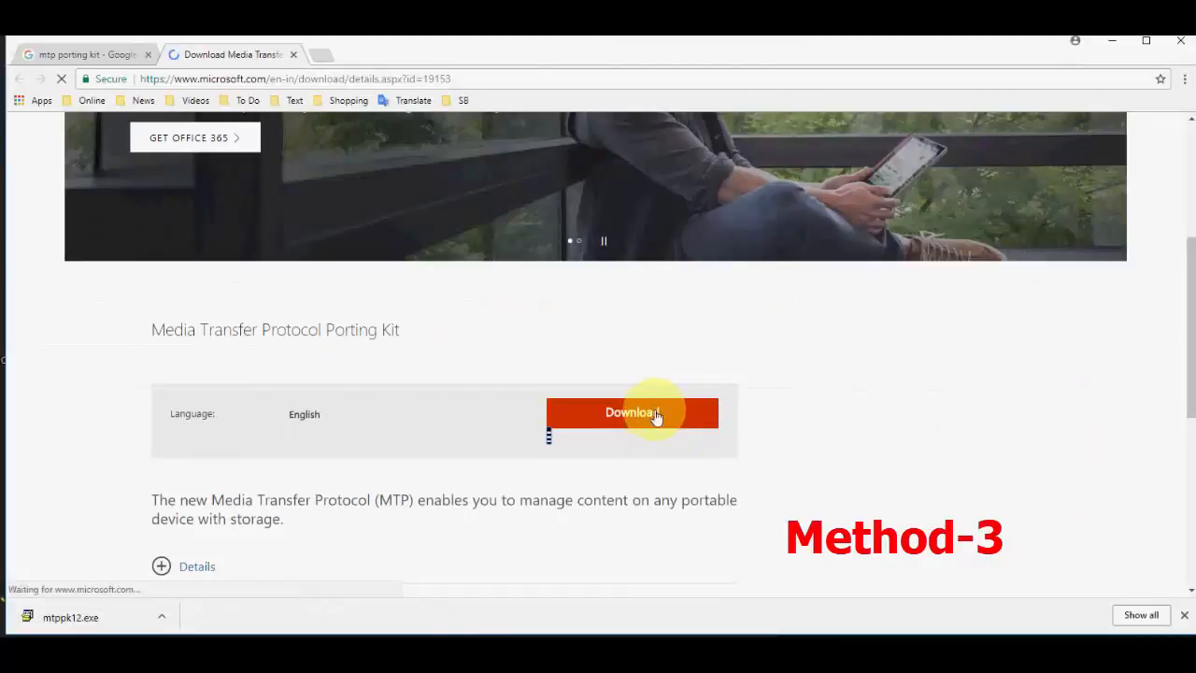
click(632, 413)
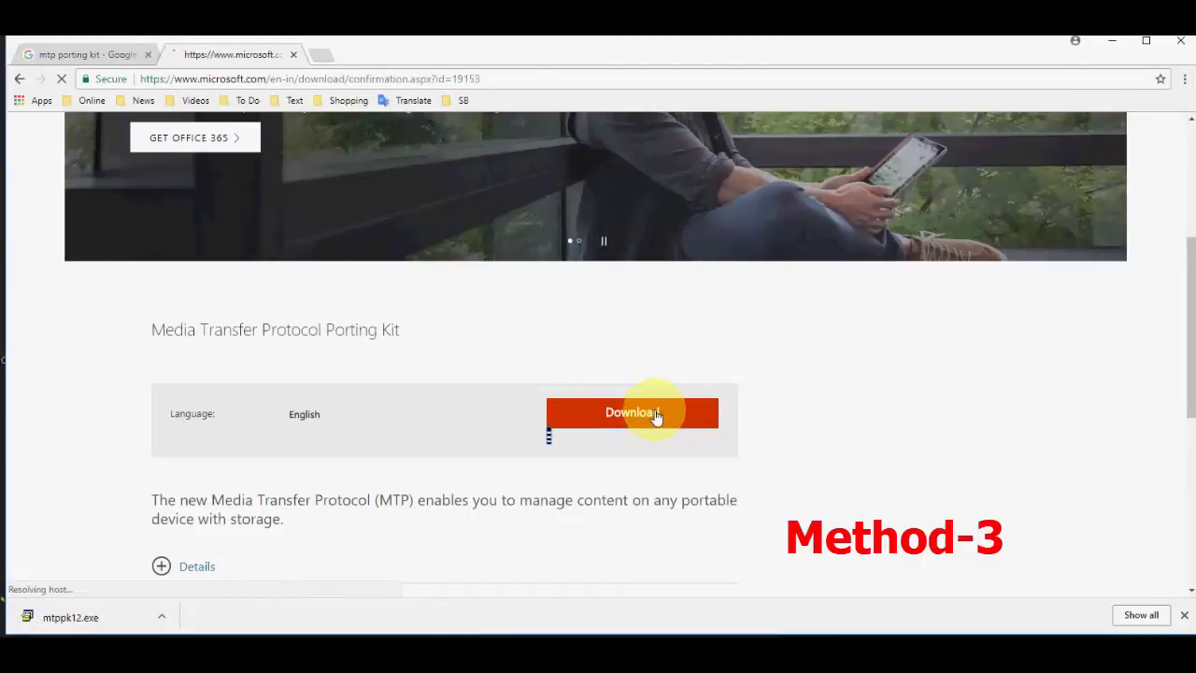
click(632, 413)
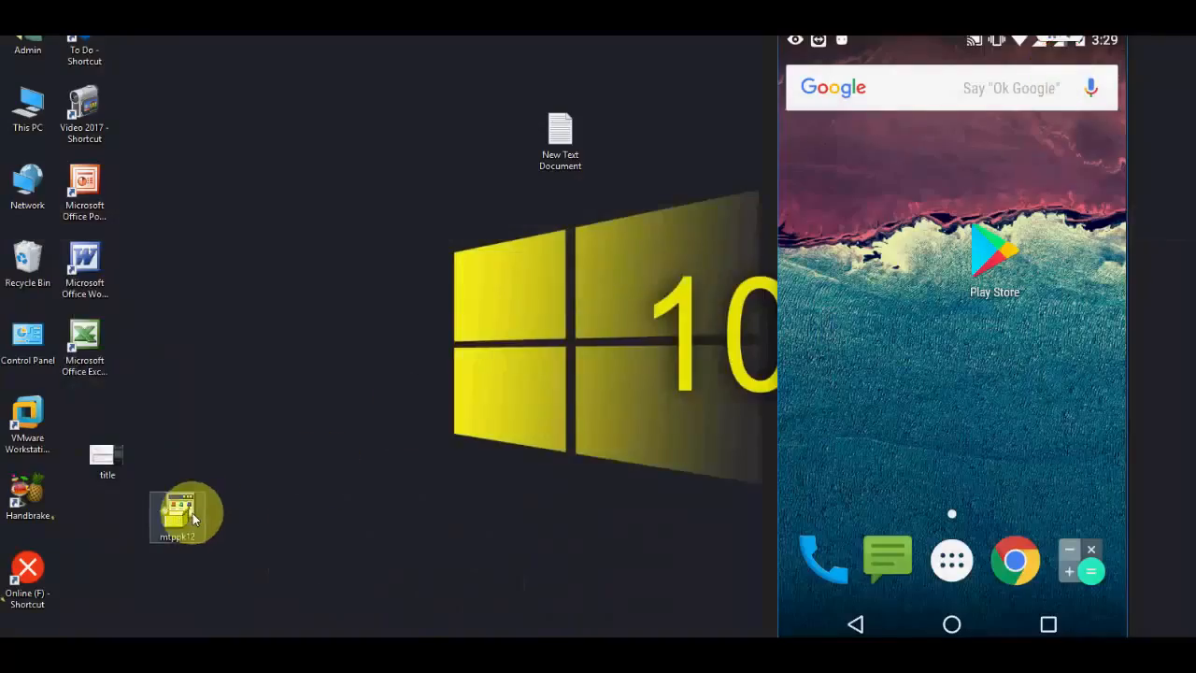
Run mtppk12 from the desktop and accept the license terms to start installation
drag(187, 514, 252, 407)
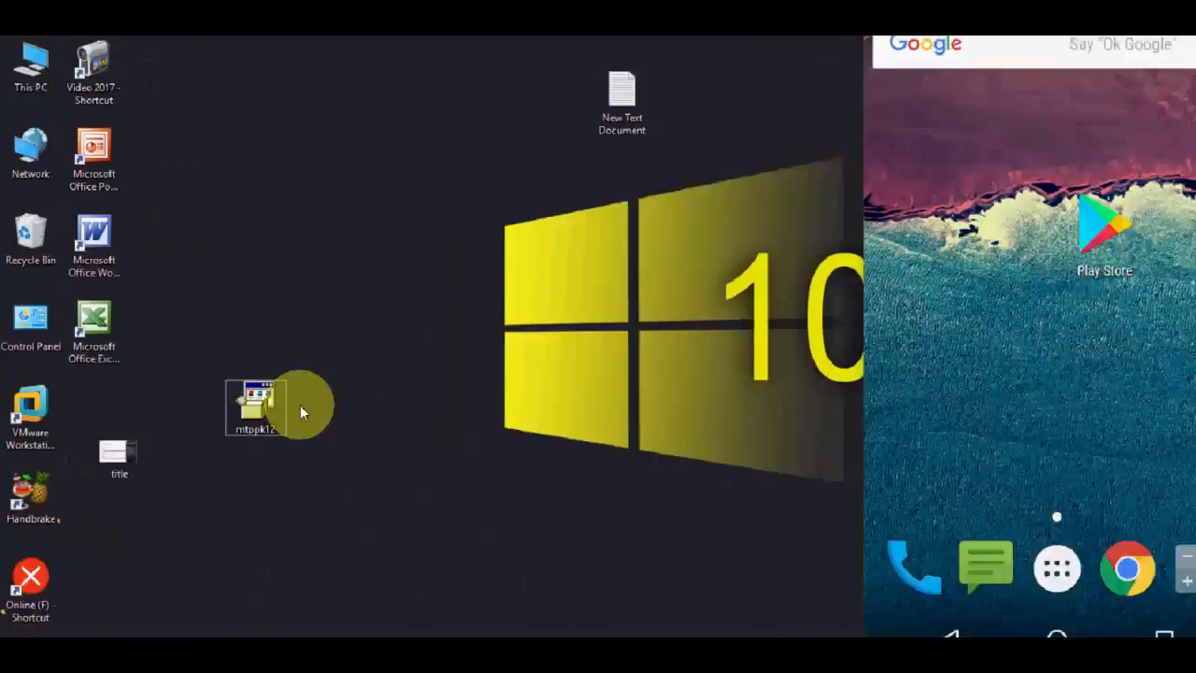
double_click(254, 408)
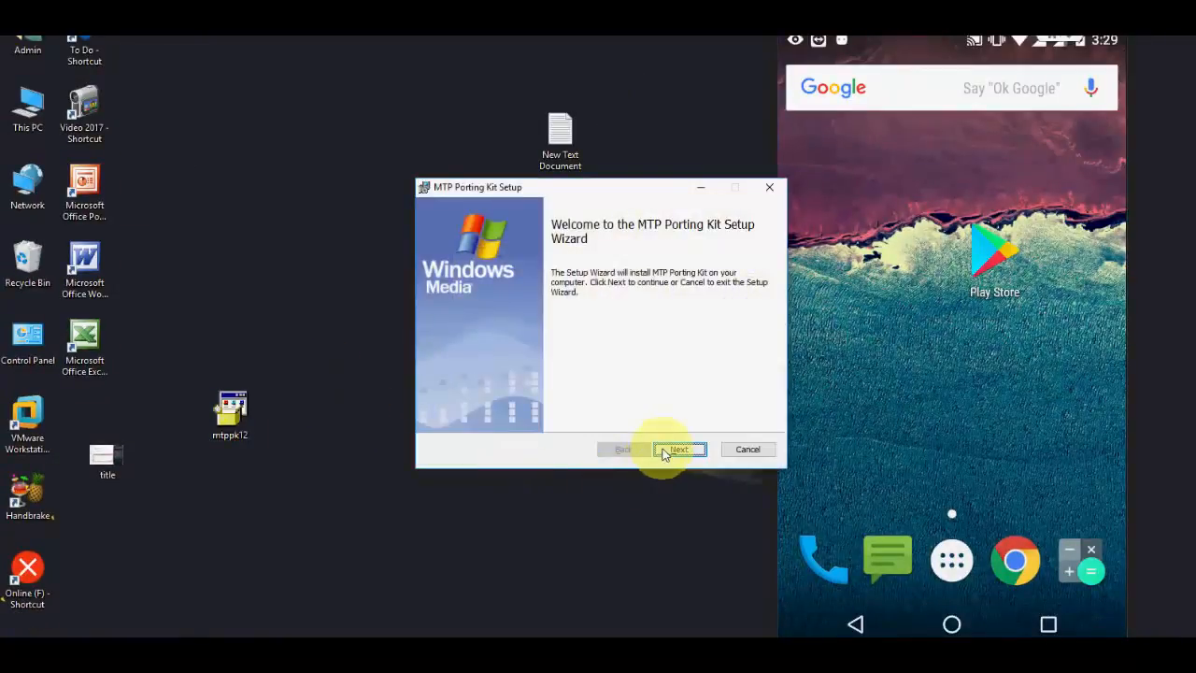
click(679, 449)
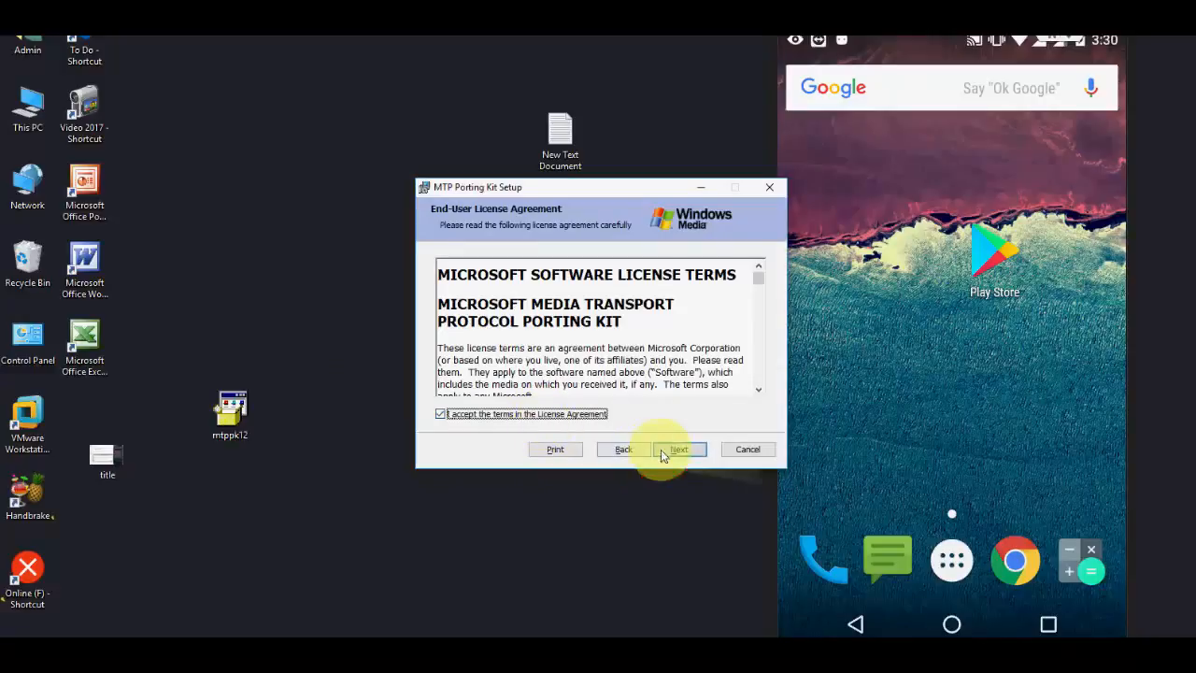
click(679, 448)
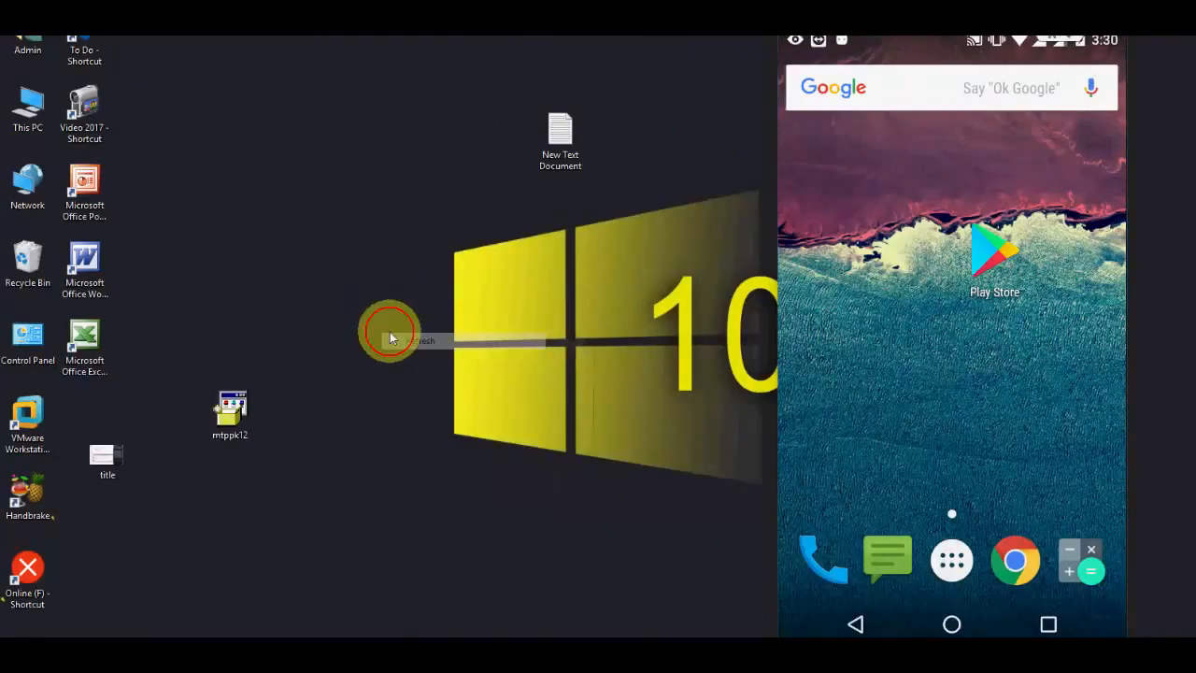
Browse XT1068 from This PC showing Internal storage and SanDisk SD card, then refresh the desktop
right_click(391, 338)
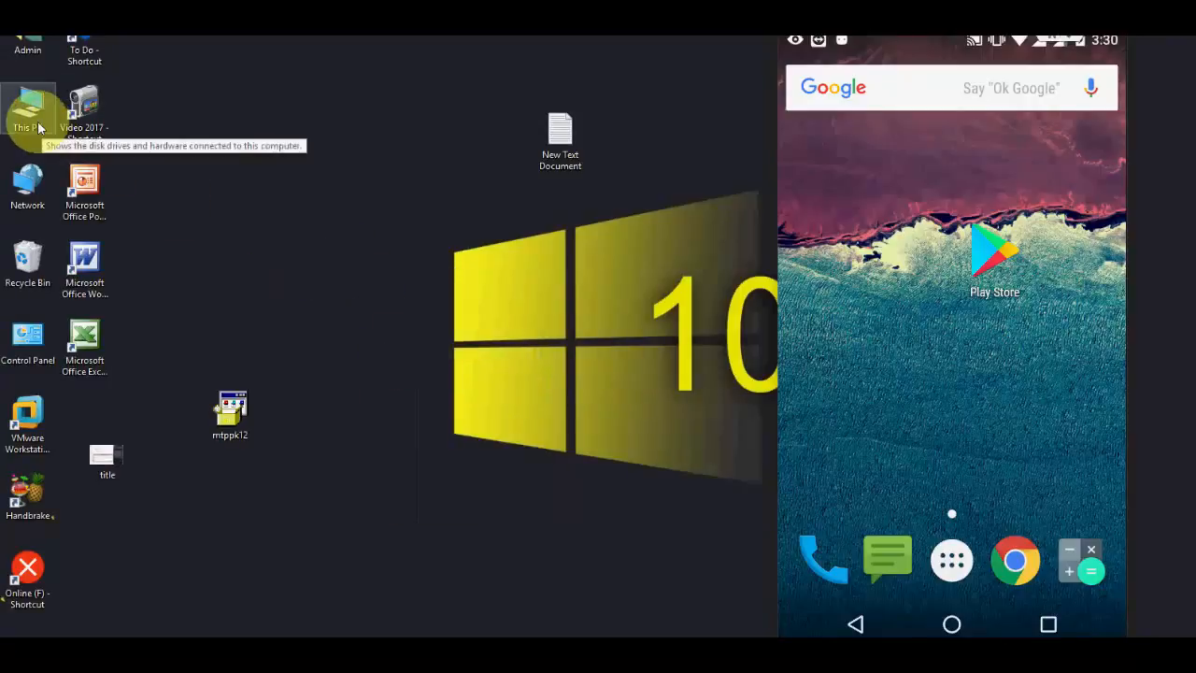
double_click(26, 112)
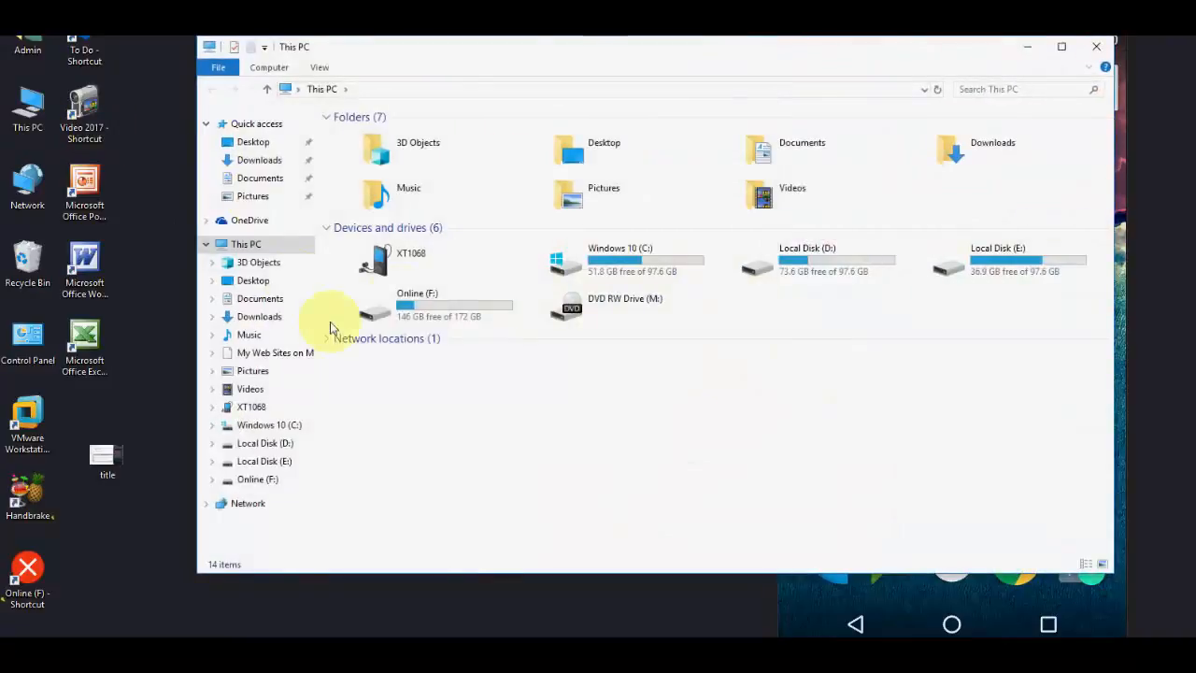
double_click(411, 258)
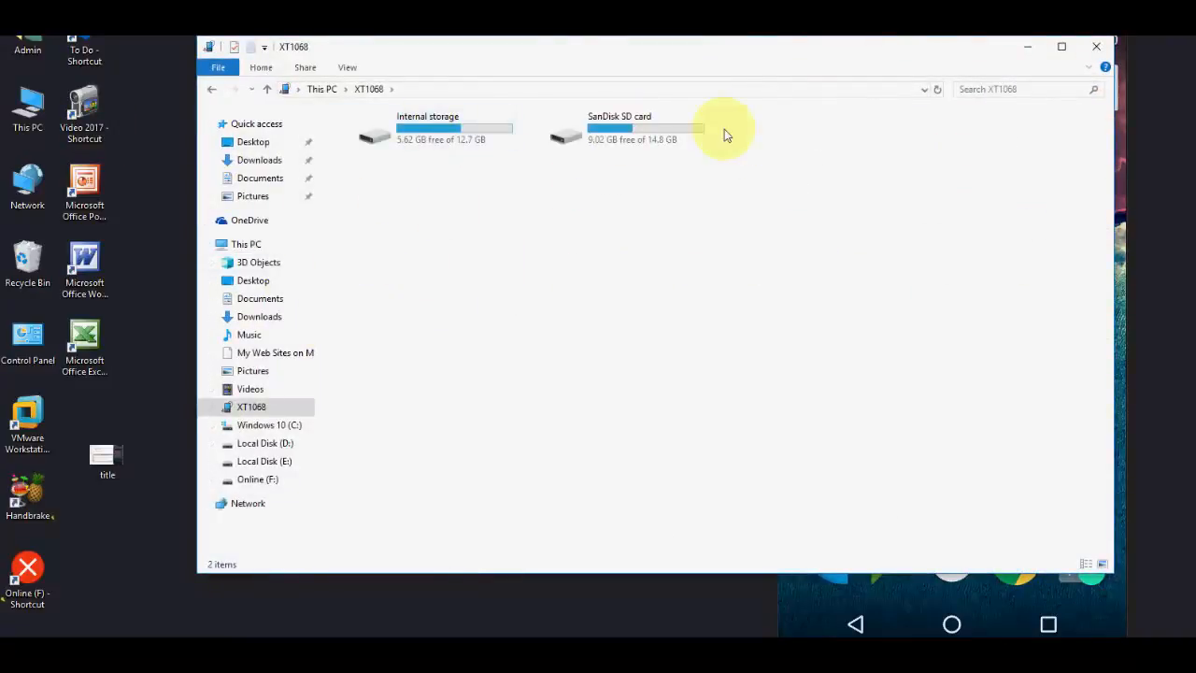
mouse_move(1106, 60)
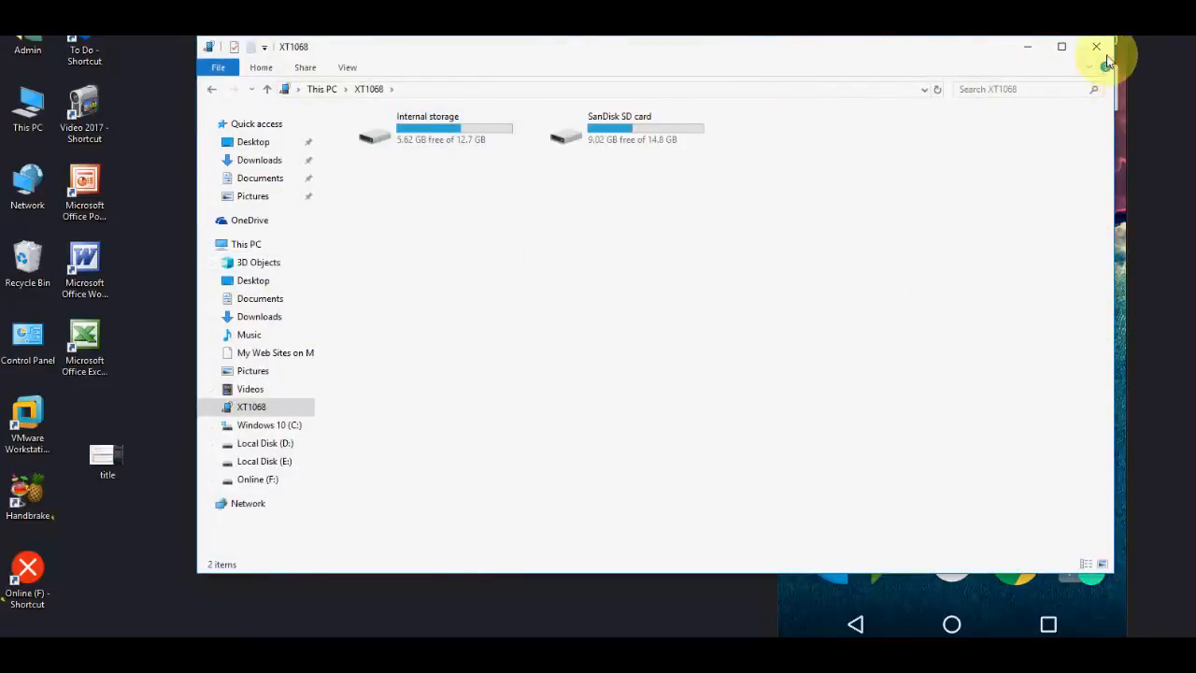
right_click(383, 300)
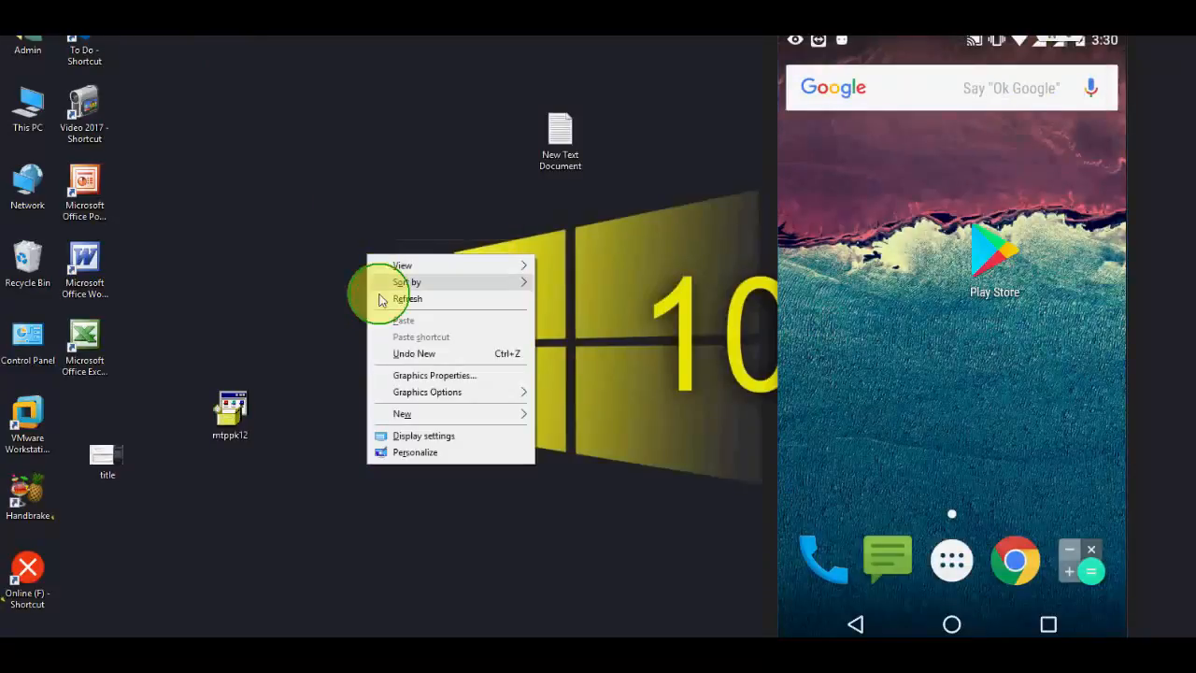